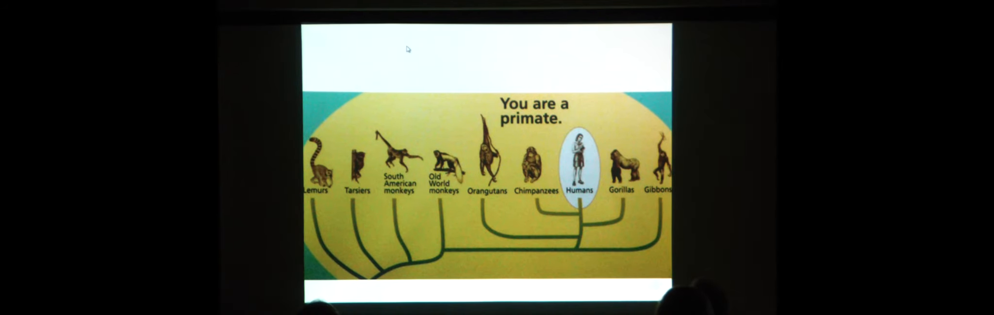
Step: Advance to the 'Where to find hominid remains' slide showing the Western Afar Rift map
key("right")
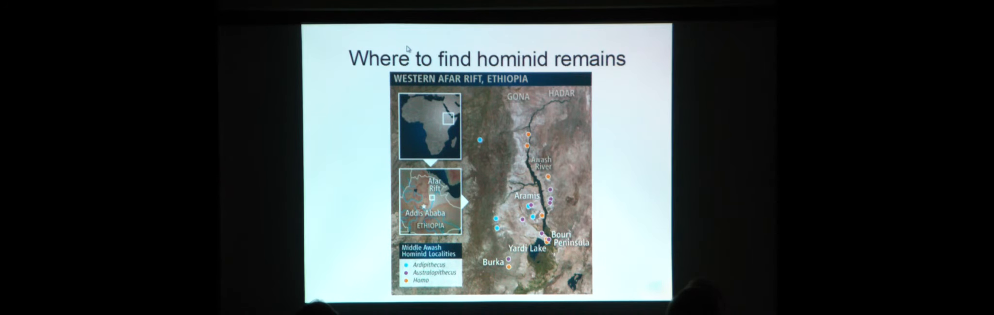
Step: Advance past the 'Current Ethiopian landscape' badlands photo to the 'Ancient African forest' slide
key("Right")
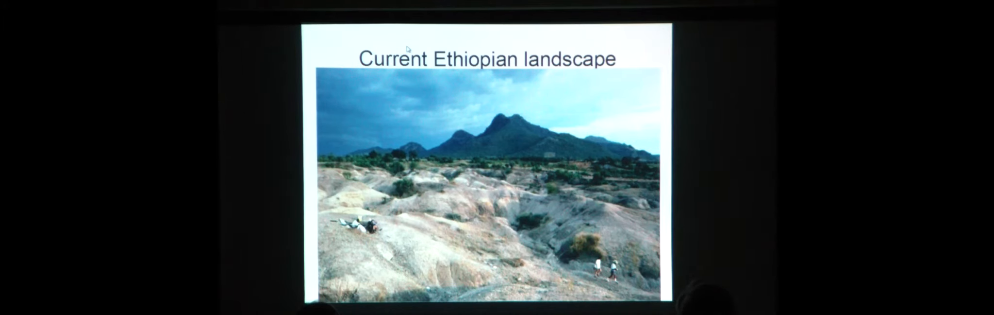
key("Right")
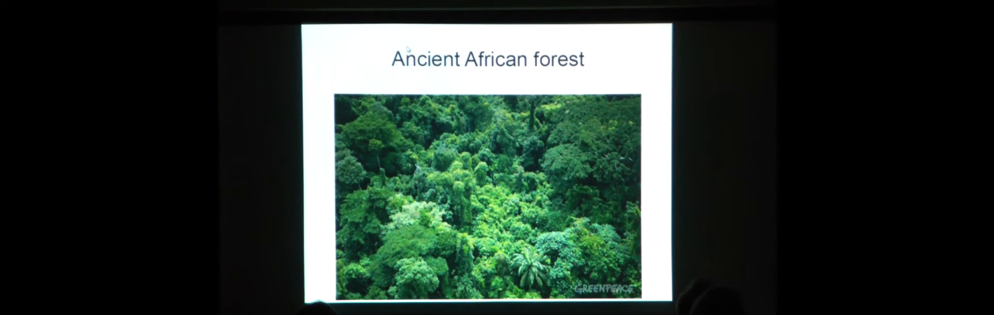